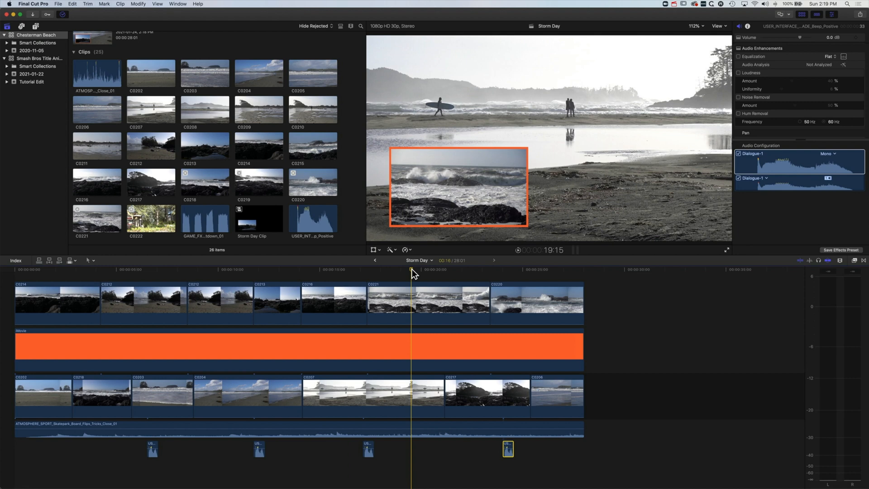
Step: Select all seven primary storyline clips, first through last, and fit the project in the timeline
click(46, 400)
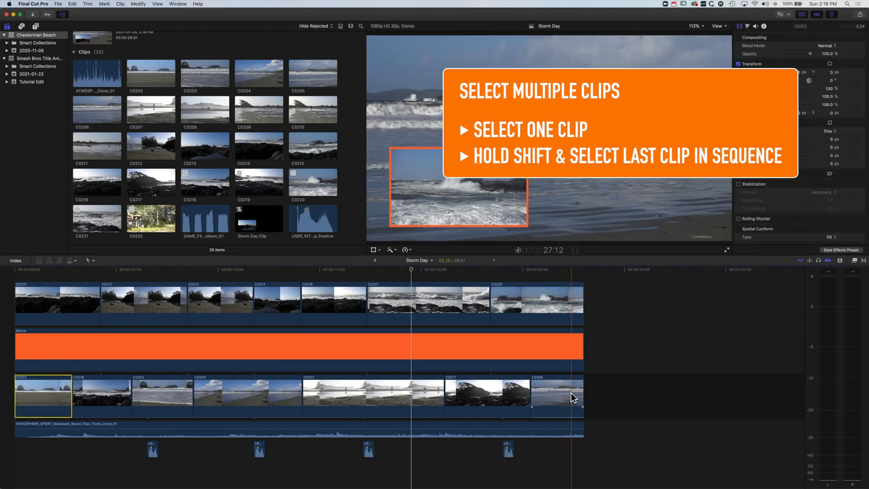
click(566, 398)
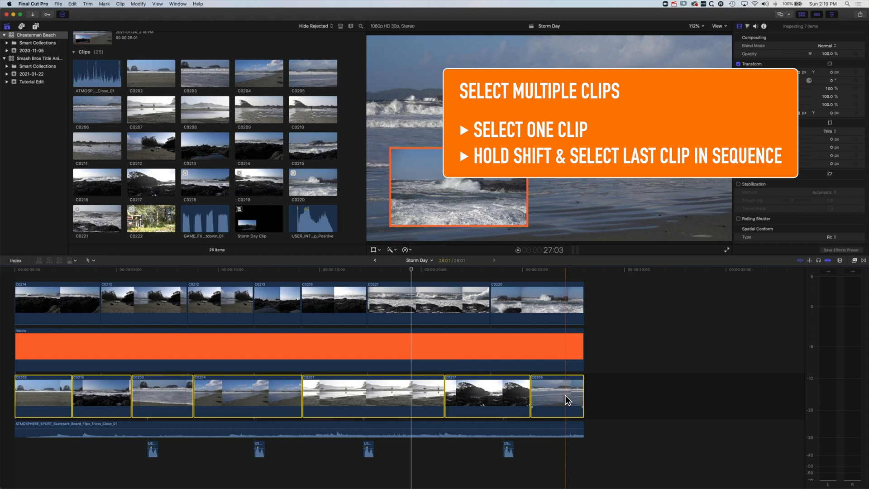
key(shift+z)
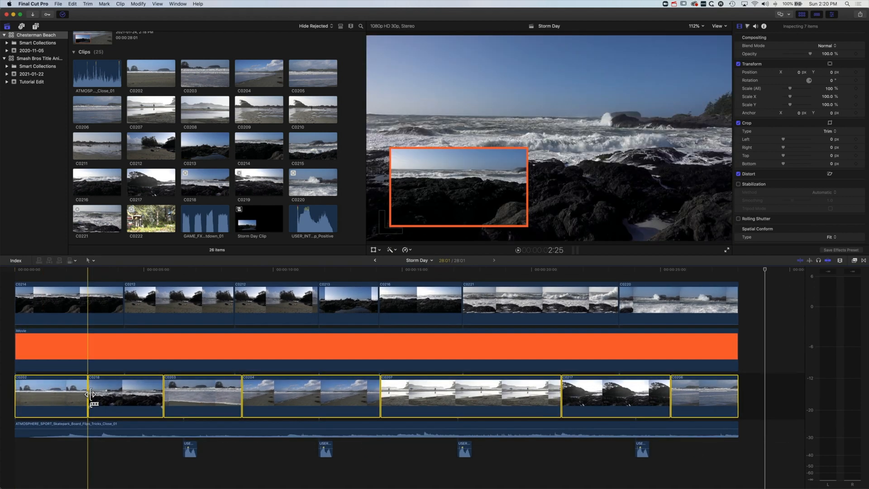
click(57, 402)
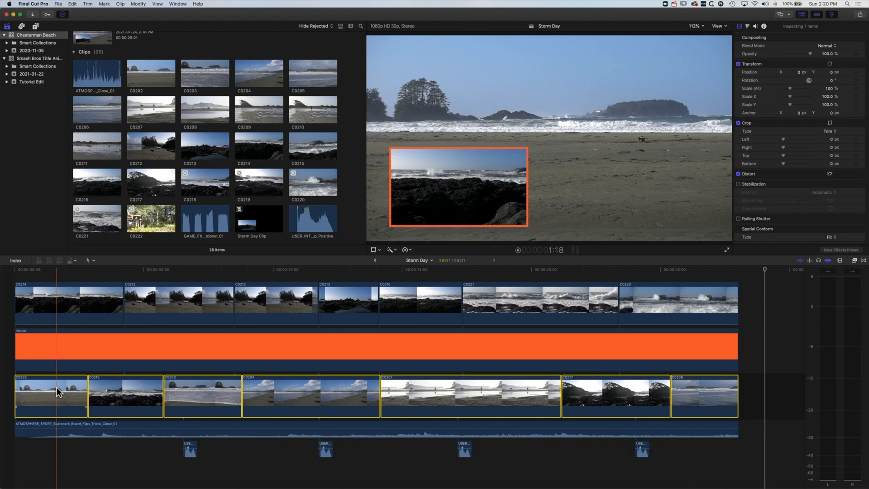
click(93, 261)
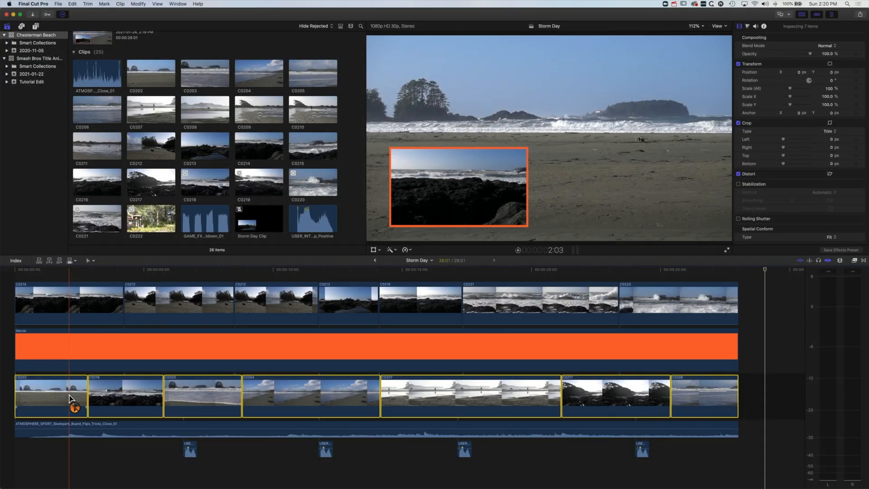
Step: Tilde-drag the selected storyline clips right past the project end, leaving a gap with connected clips in place
drag(73, 395, 139, 396)
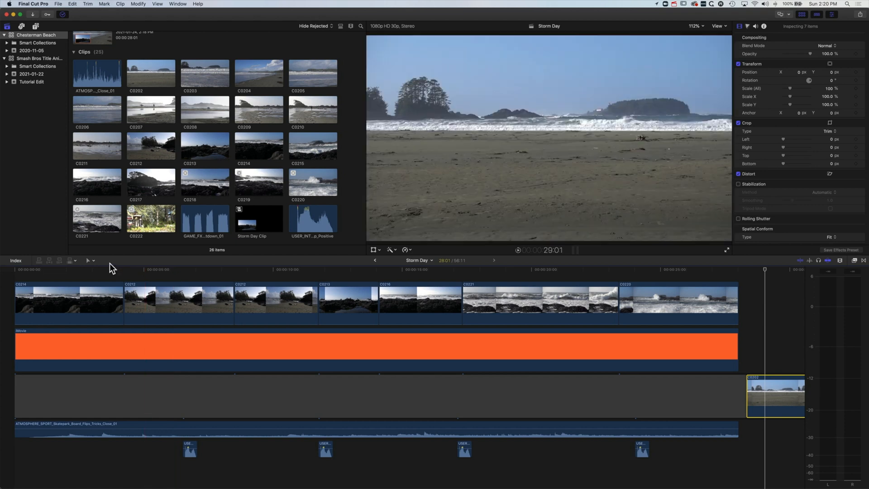
click(88, 261)
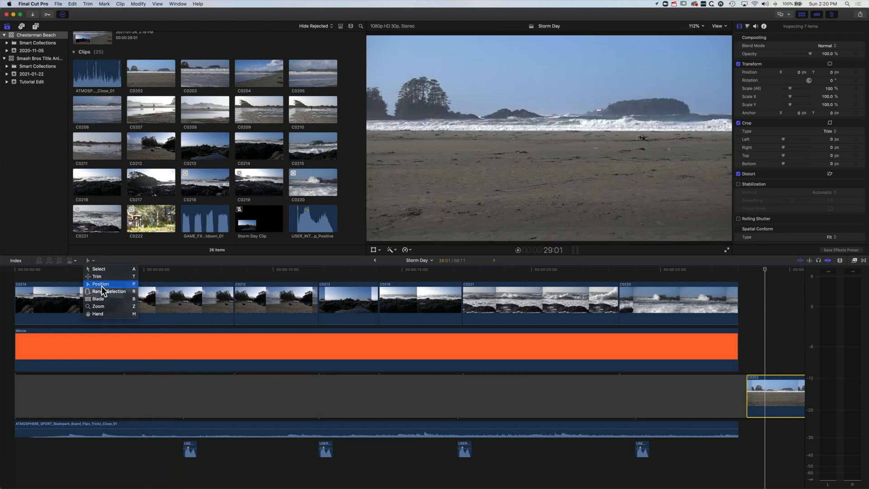